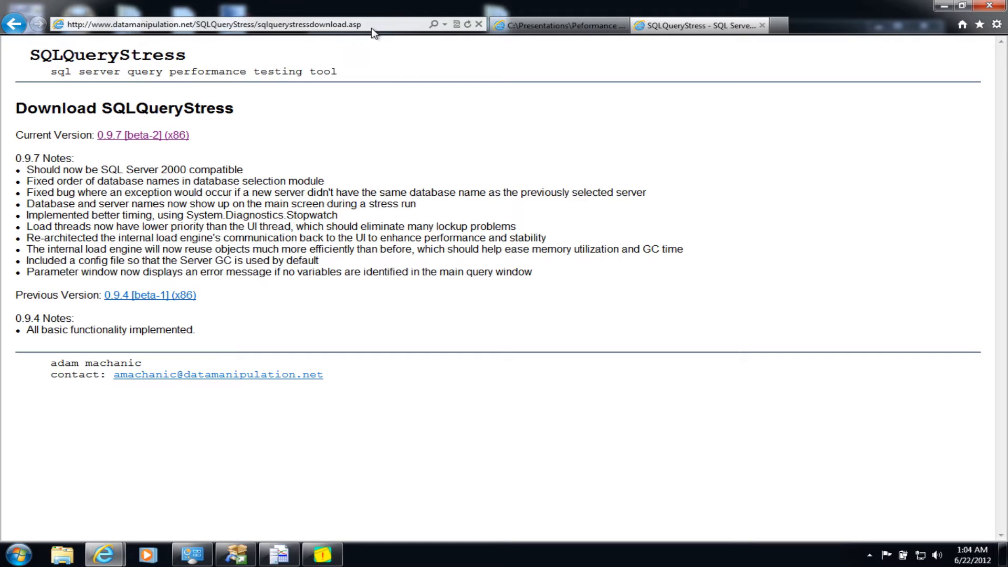
# - Launch SQLQueryStress from the Windows Start menu's program list
pyautogui.click(212, 24)
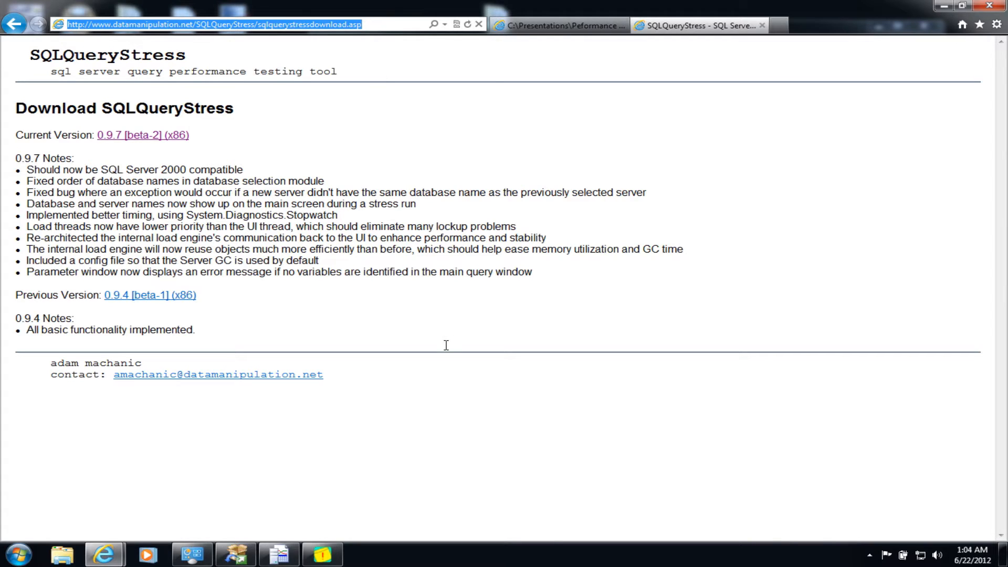
pyautogui.click(14, 553)
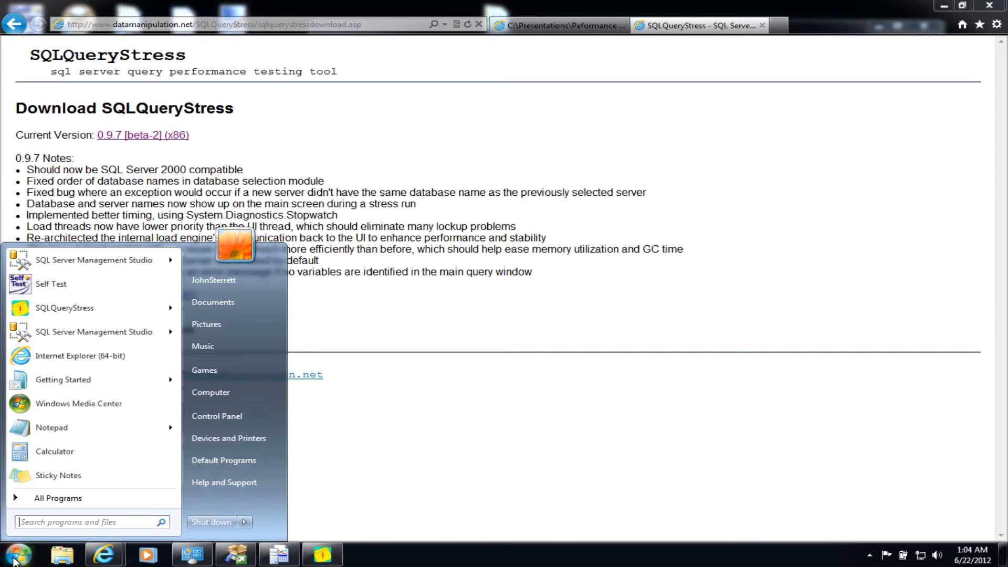
pyautogui.moveTo(93, 307)
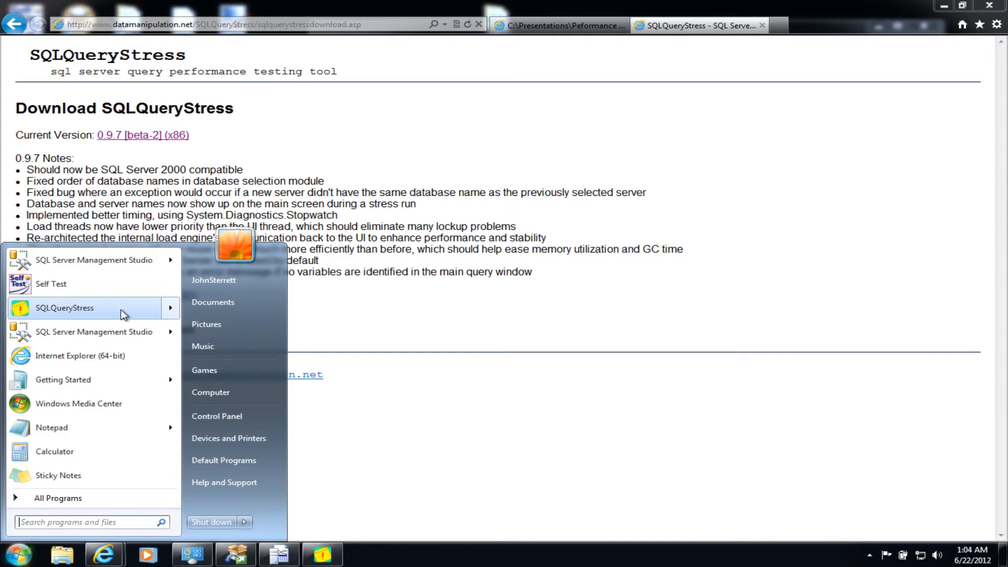
pyautogui.click(64, 308)
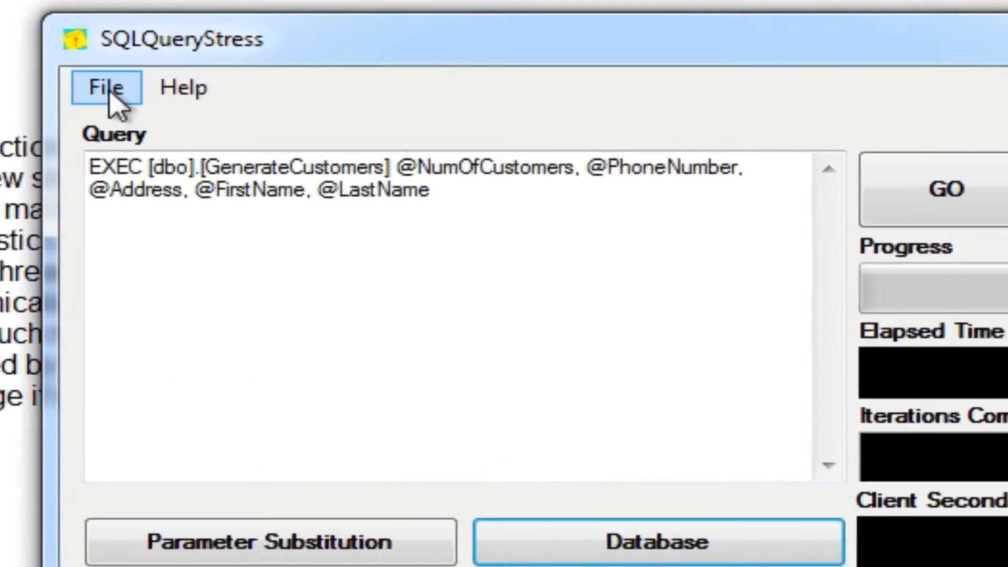
pyautogui.click(106, 88)
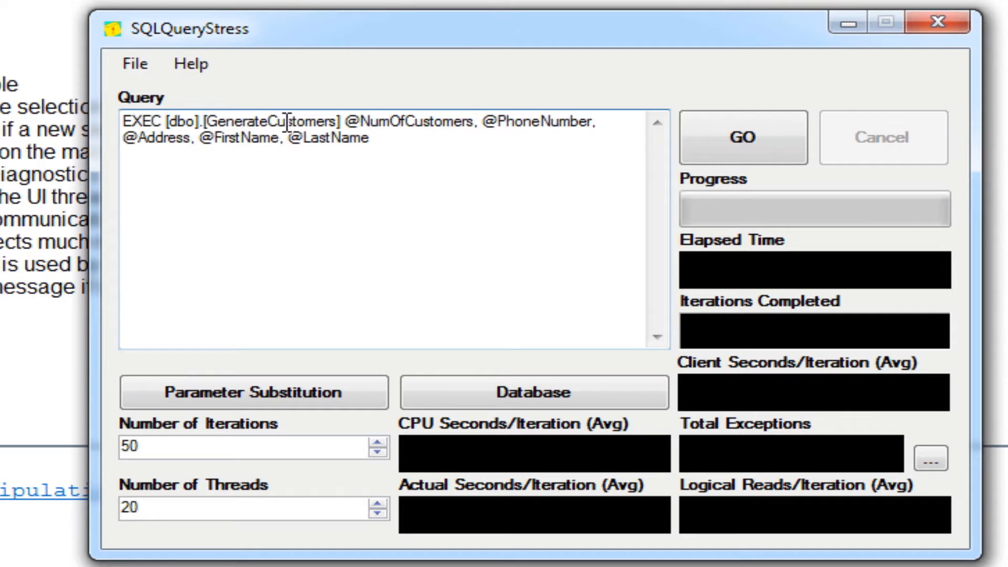
pyautogui.moveTo(533, 392)
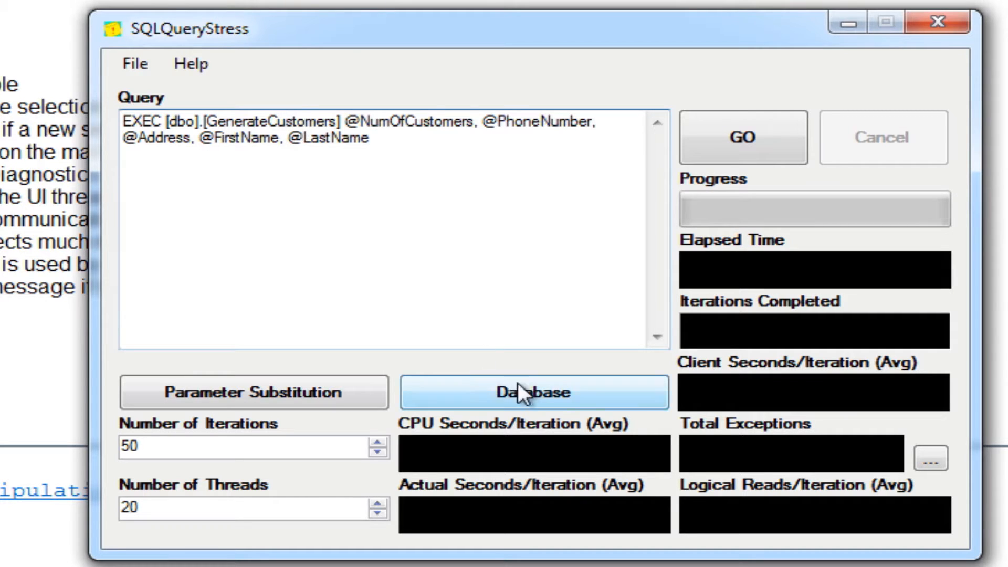
pyautogui.click(532, 391)
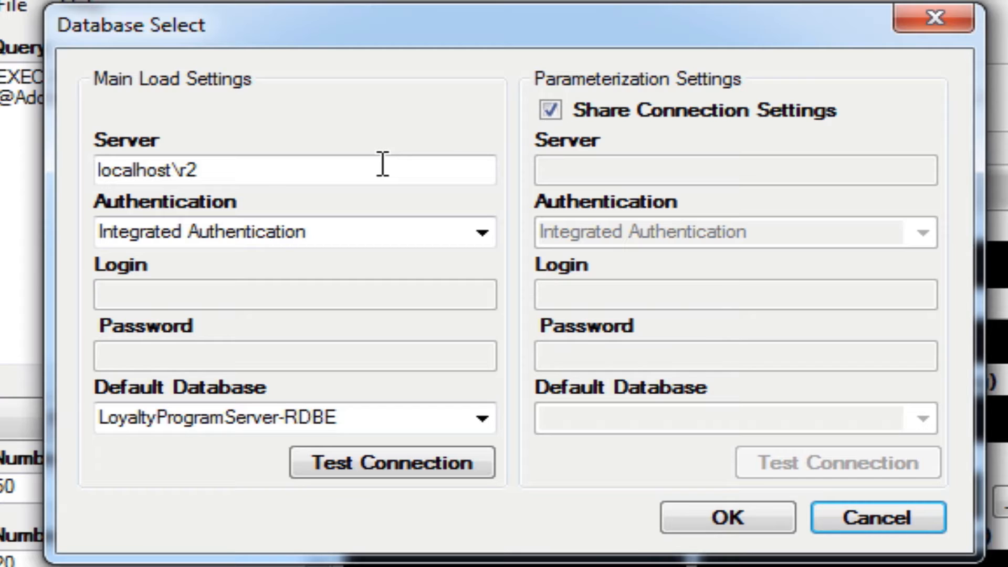
pyautogui.moveTo(268, 175)
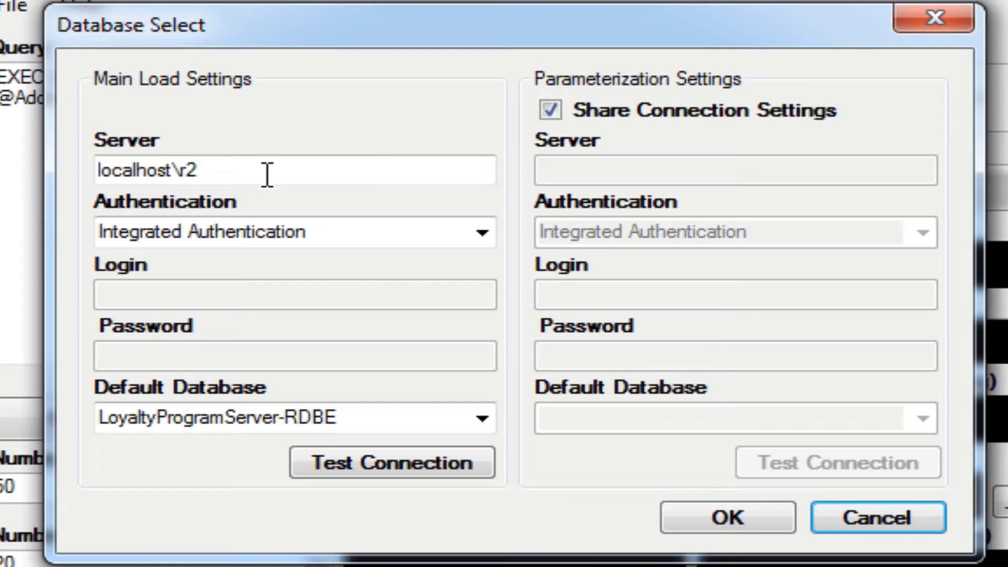
pyautogui.moveTo(206, 242)
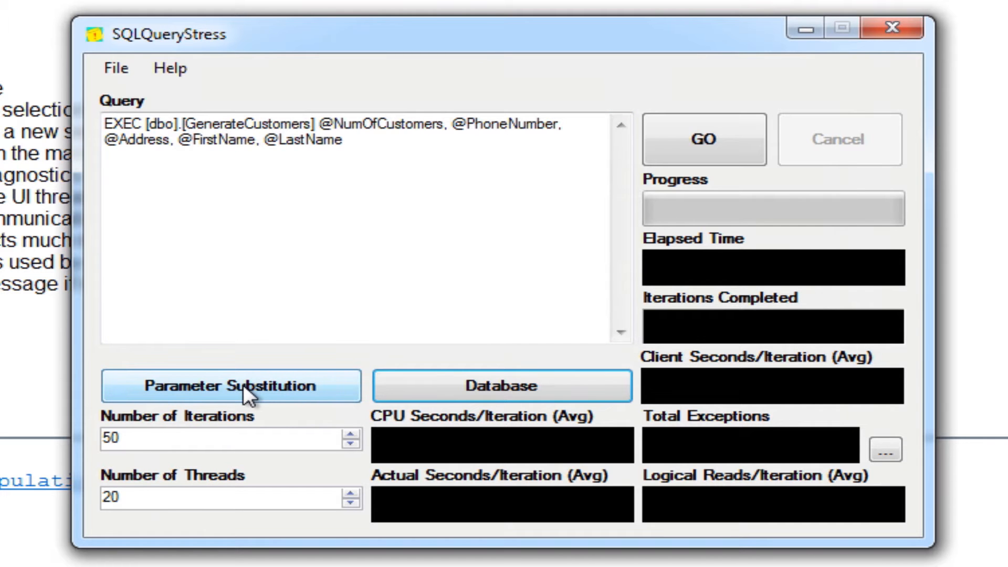
pyautogui.click(230, 385)
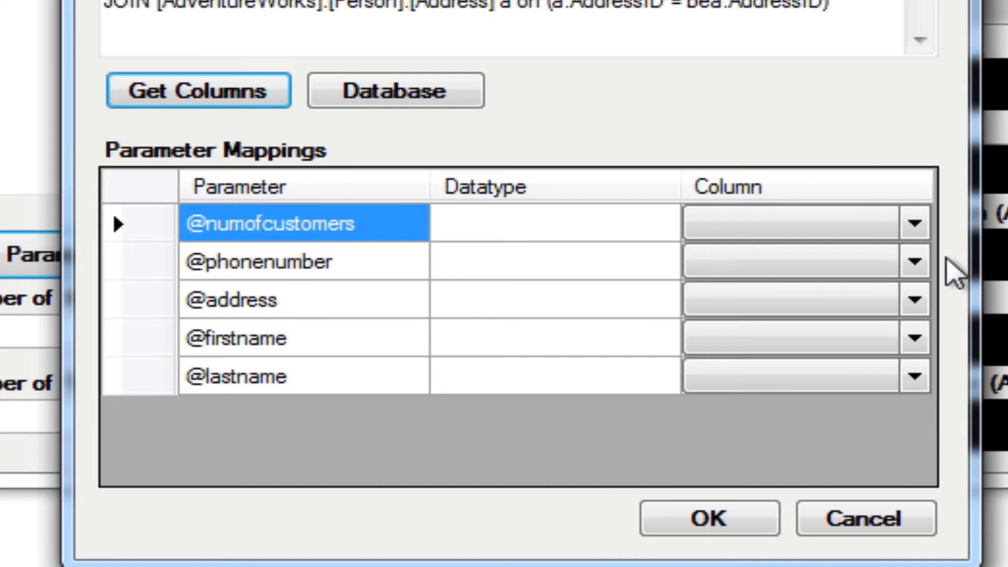
pyautogui.click(914, 222)
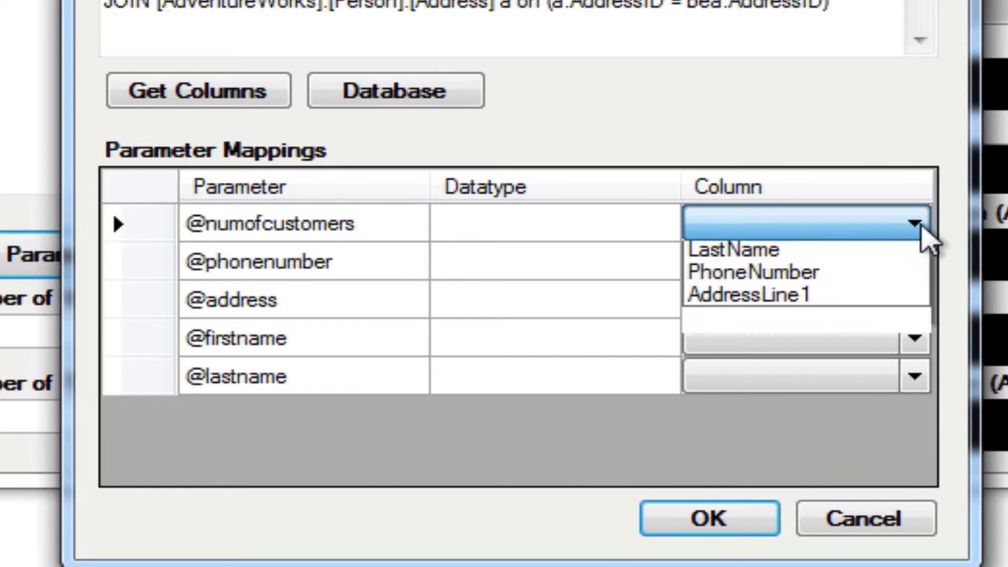
pyautogui.click(766, 223)
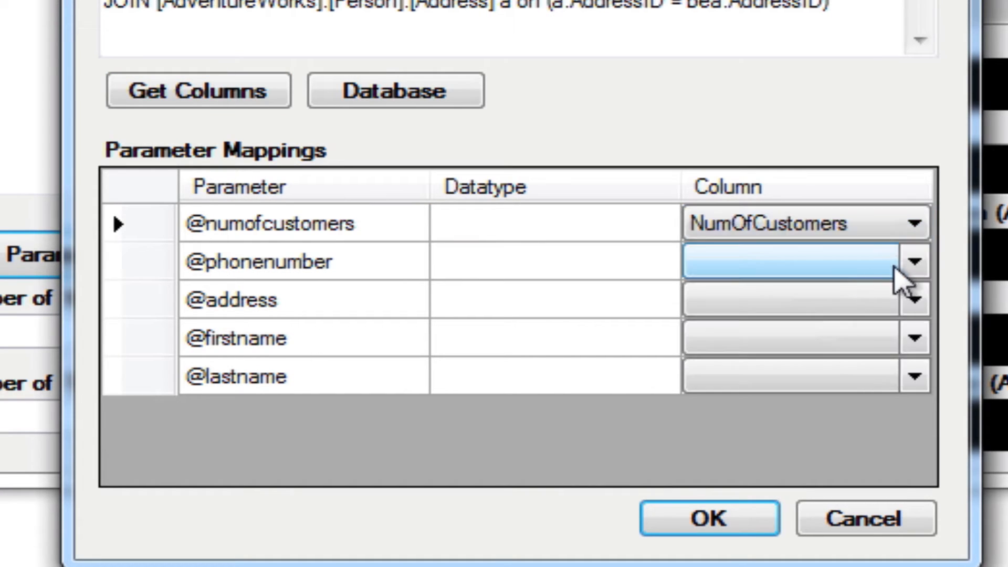
pyautogui.click(911, 261)
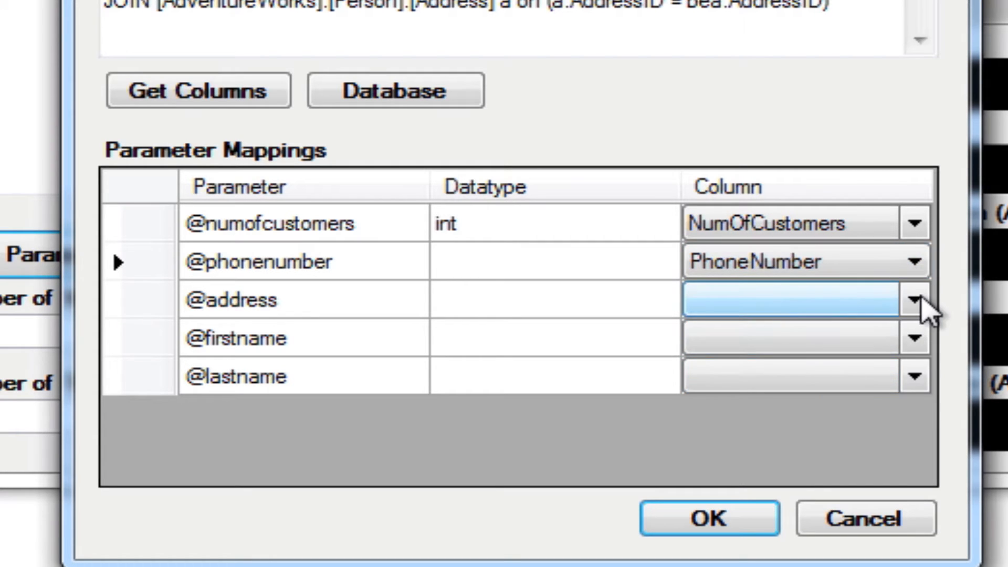
pyautogui.click(913, 300)
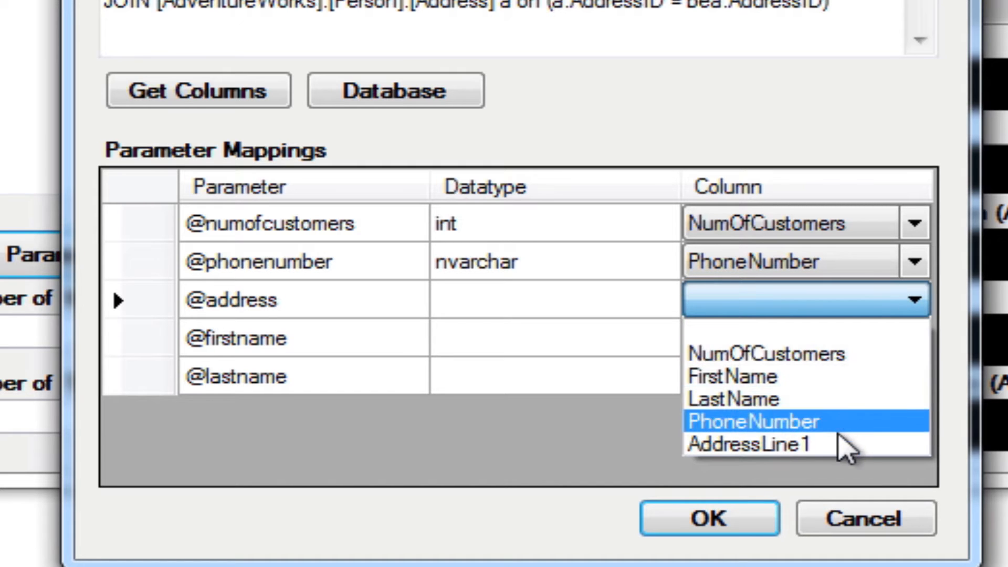
pyautogui.click(751, 444)
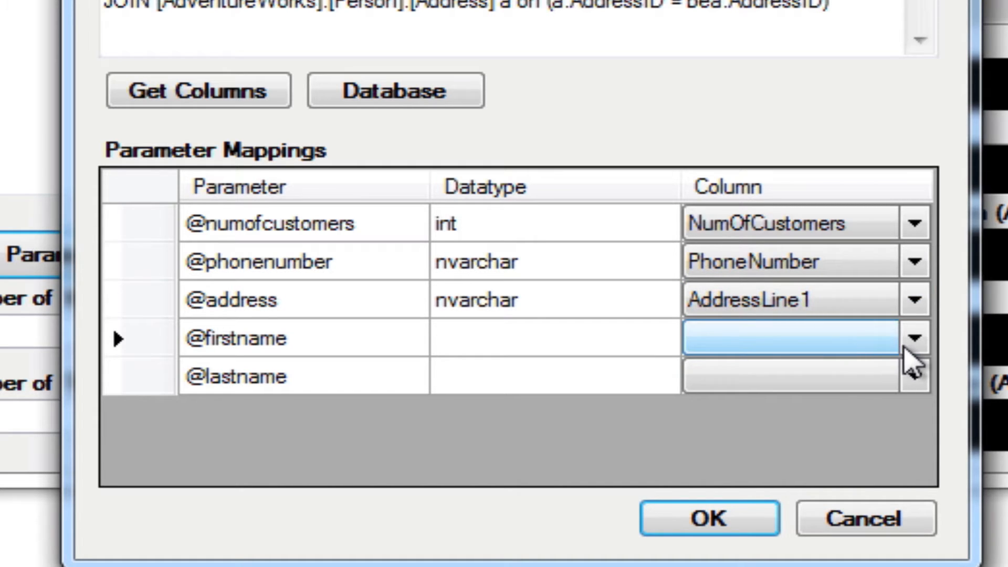
pyautogui.click(797, 337)
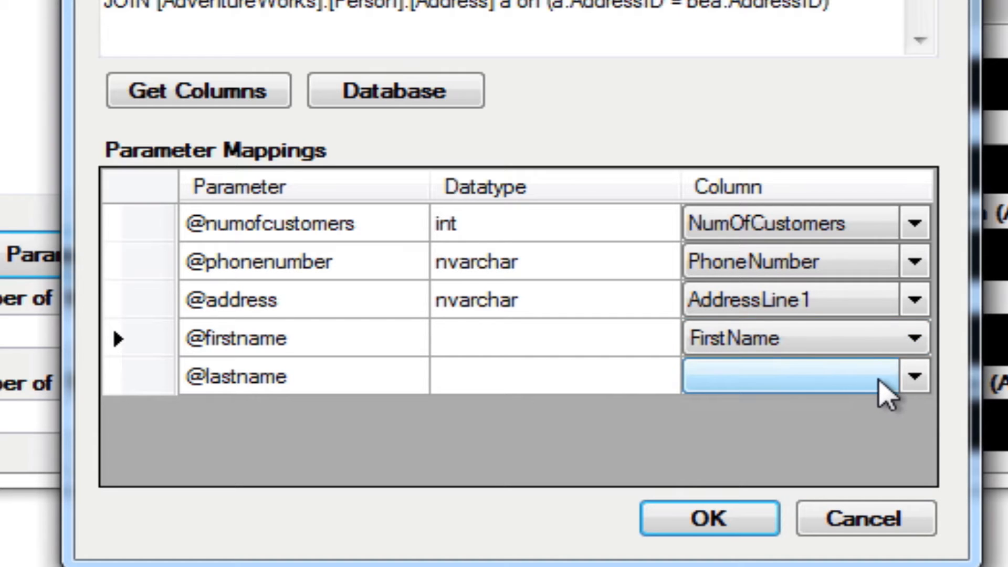
pyautogui.click(914, 375)
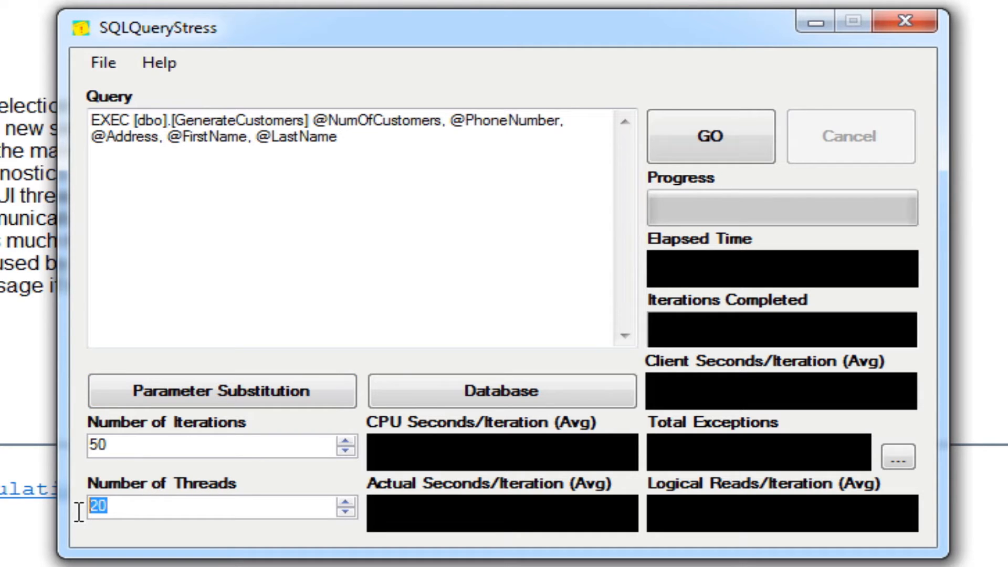
# - Set Number of Threads to 10 and Number of Iterations to 5
pyautogui.write('10')
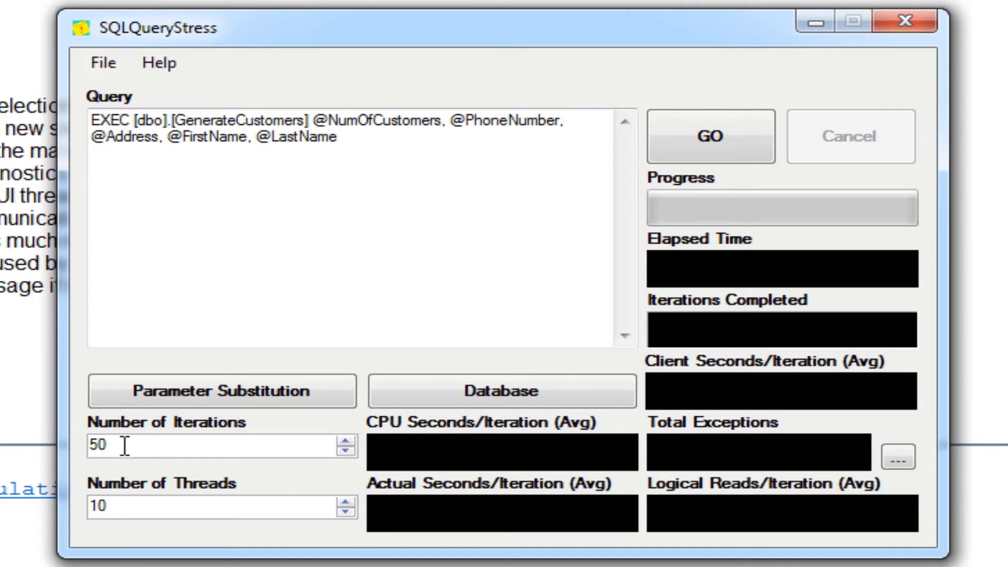
pyautogui.tripleClick(106, 446)
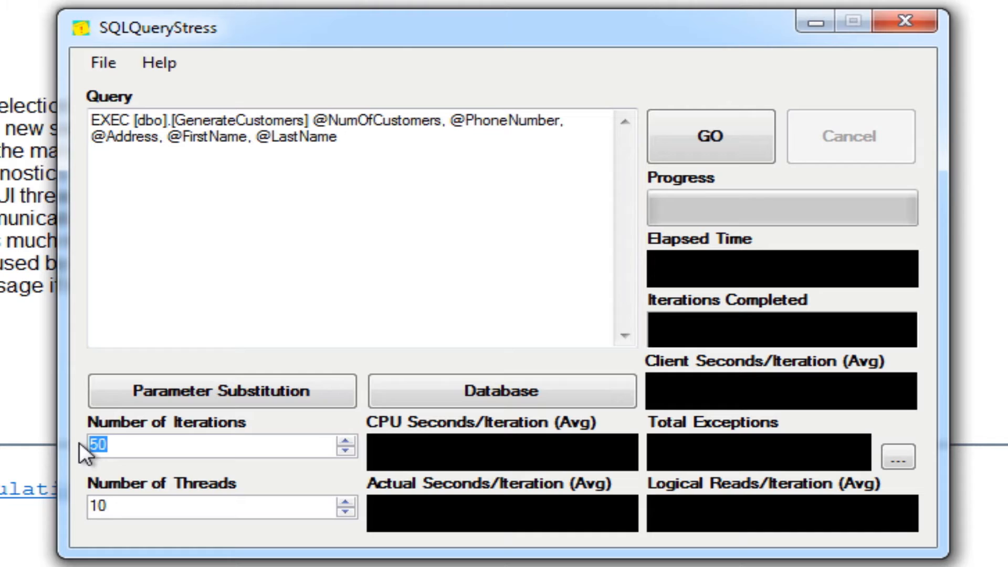
pyautogui.write('5')
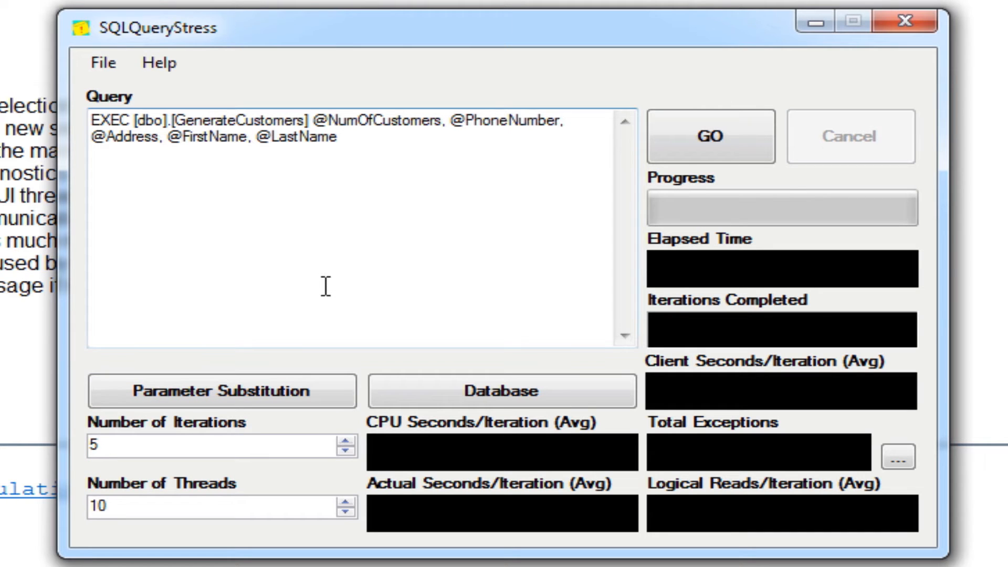
pyautogui.moveTo(188, 443)
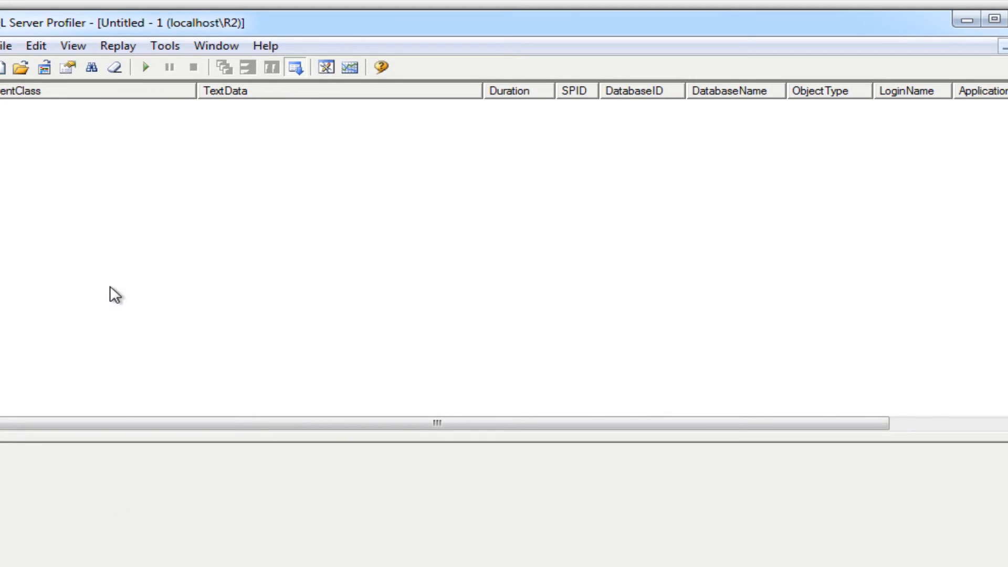
pyautogui.moveTo(121, 138)
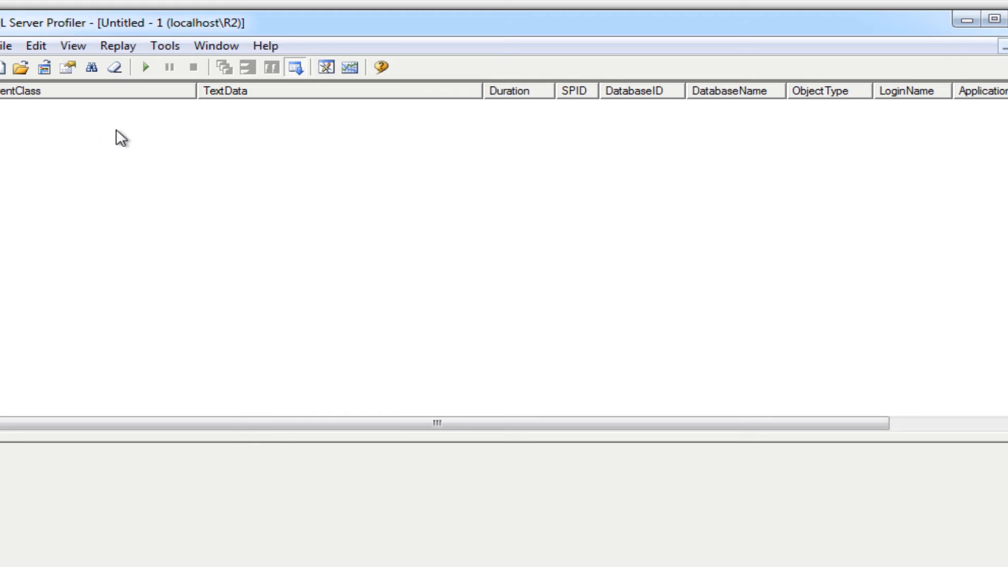
pyautogui.moveTo(285, 124)
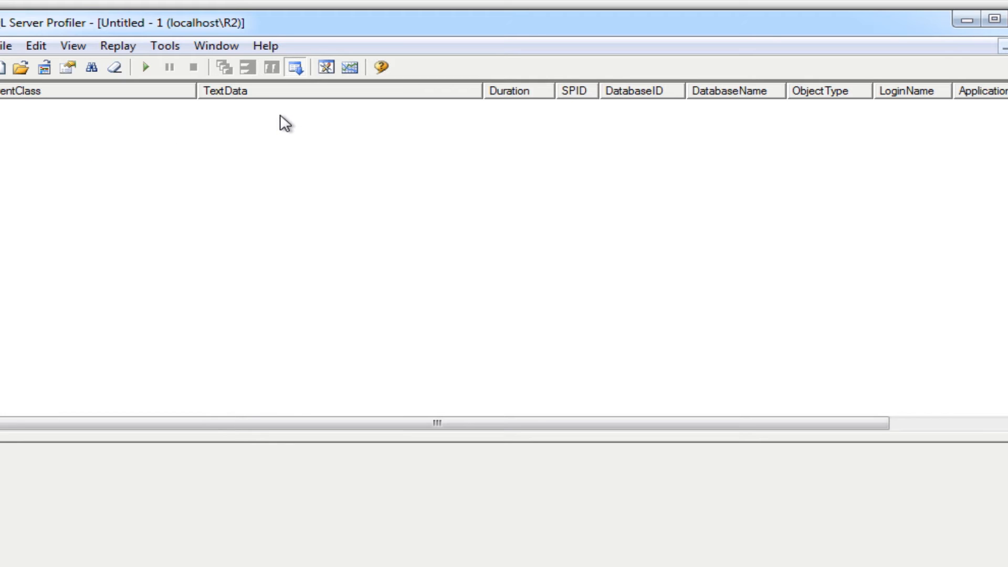
pyautogui.moveTo(337, 125)
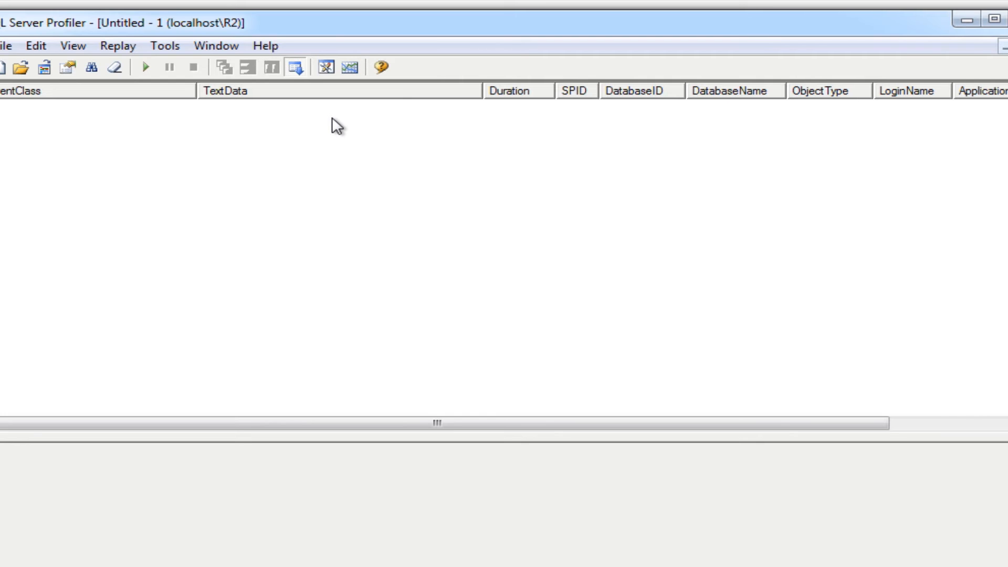
pyautogui.moveTo(288, 121)
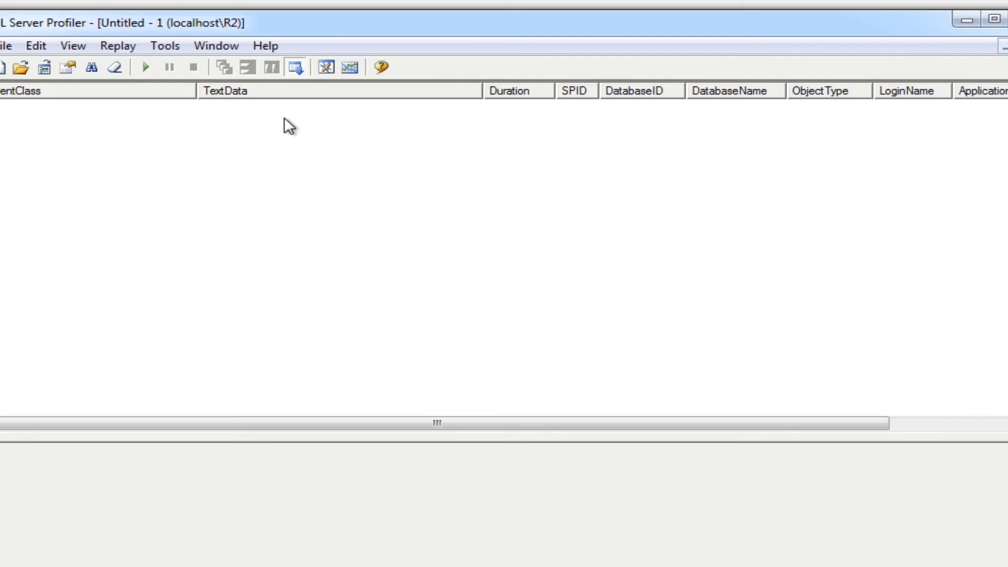
pyautogui.moveTo(205, 116)
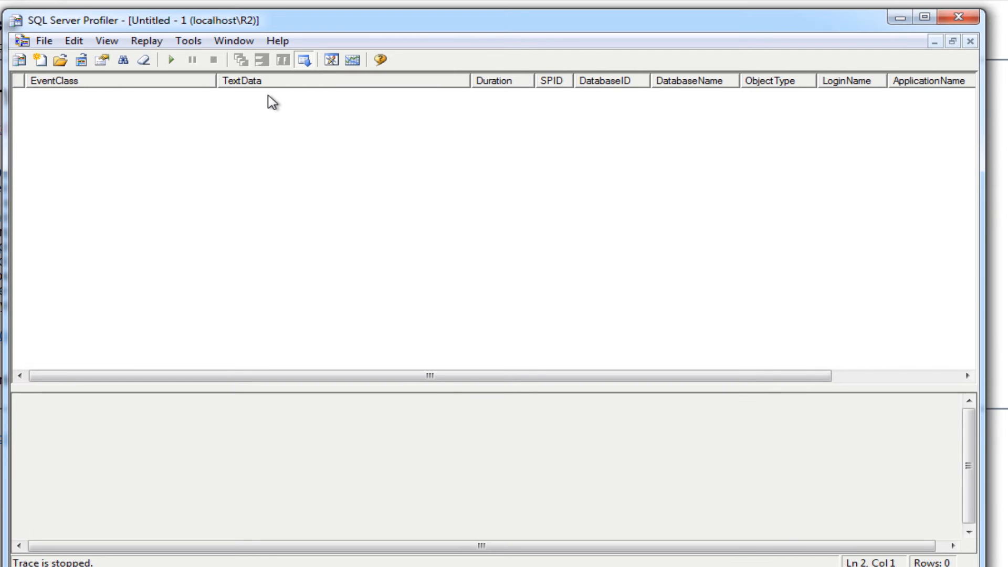
pyautogui.moveTo(150, 24)
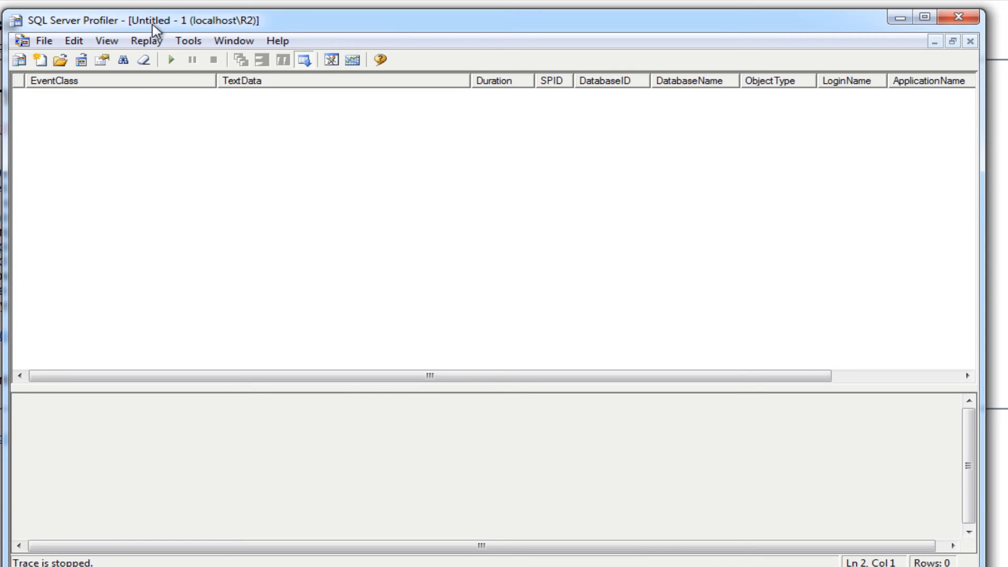
pyautogui.moveTo(172, 25)
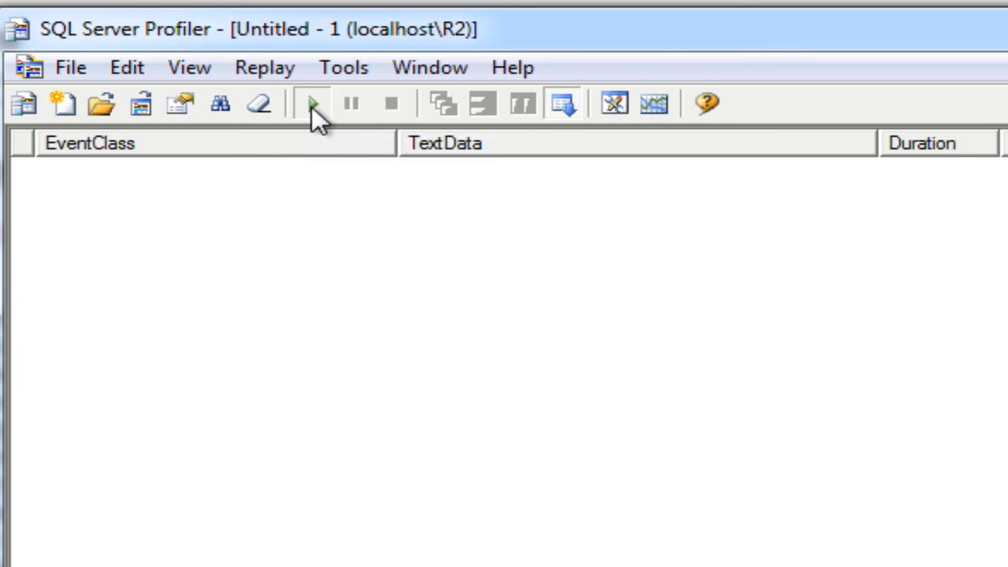
# - Start the selected trace in SQL Server Profiler so it logs its Trace Start event
pyautogui.click(313, 104)
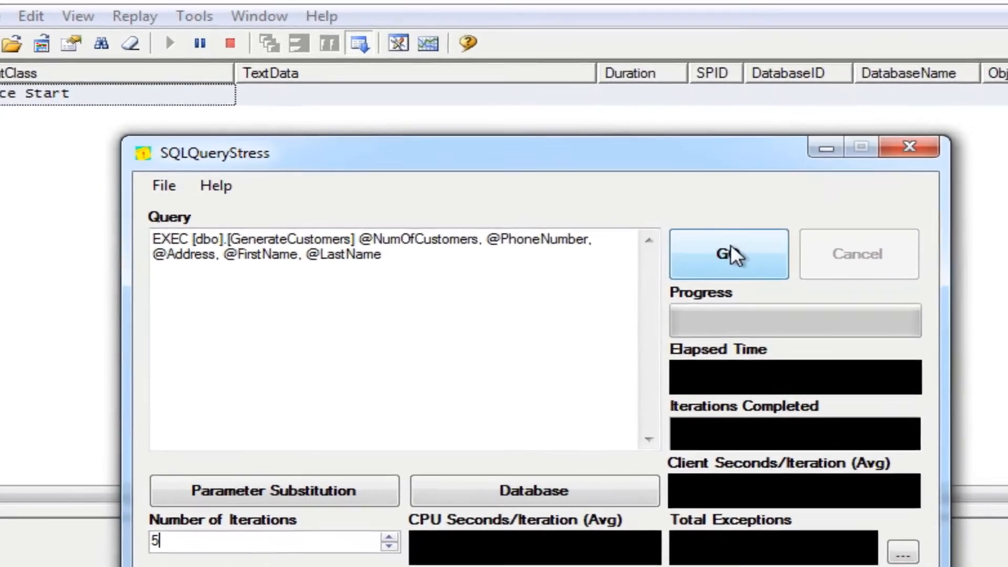
# - Run the GenerateCustomers stress test with GO until 50 iterations complete with 0 exceptions
pyautogui.click(729, 253)
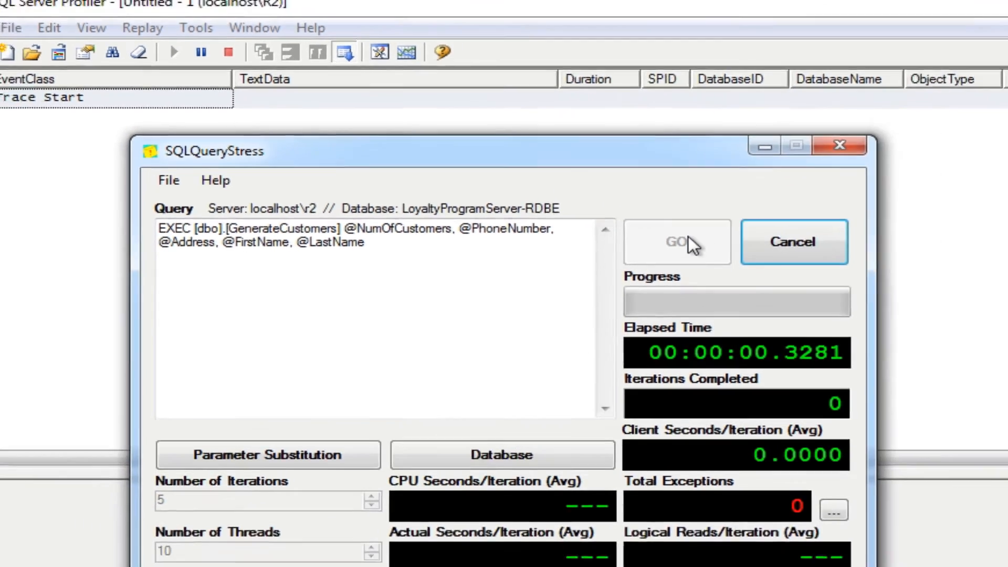
pyautogui.click(676, 241)
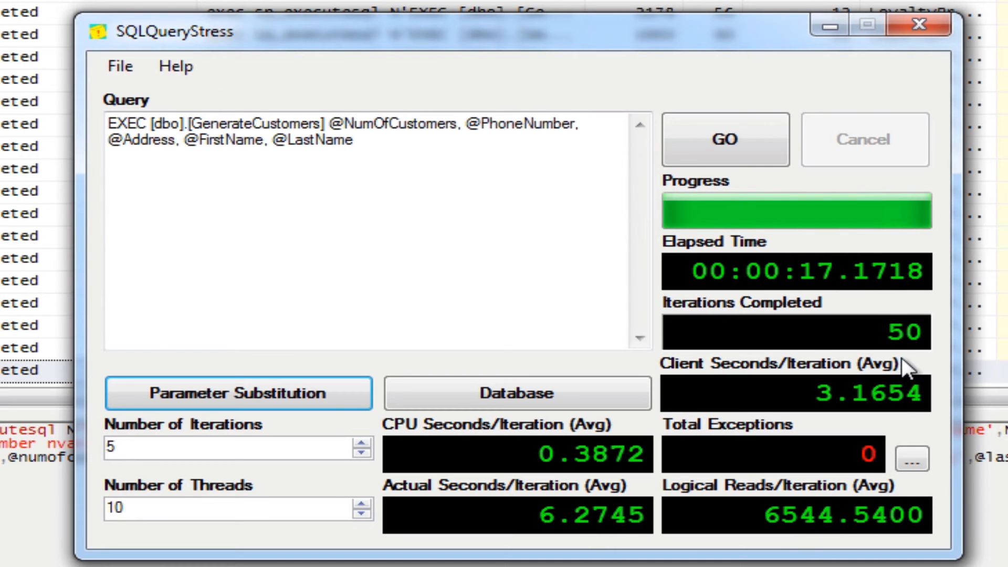
pyautogui.moveTo(836, 367)
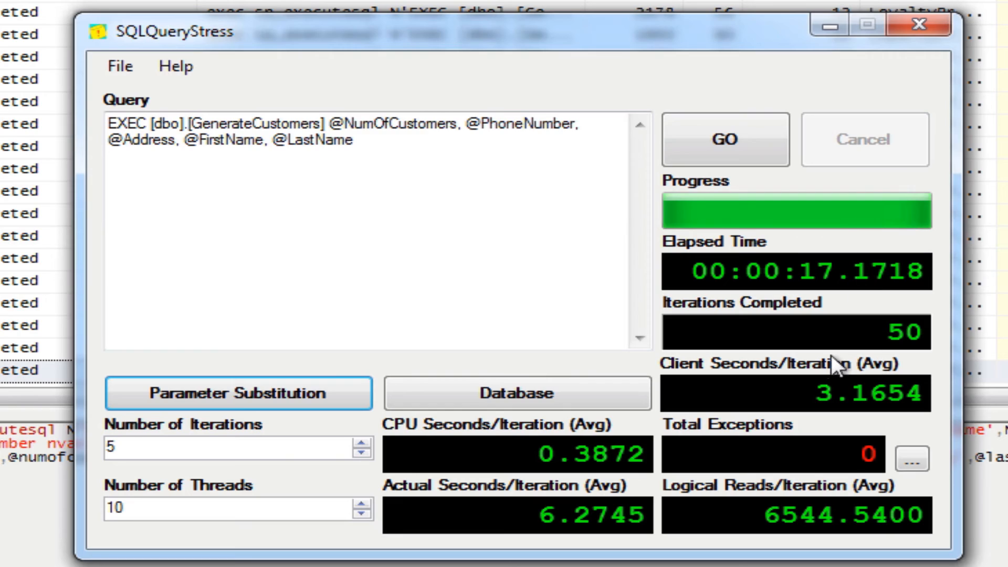